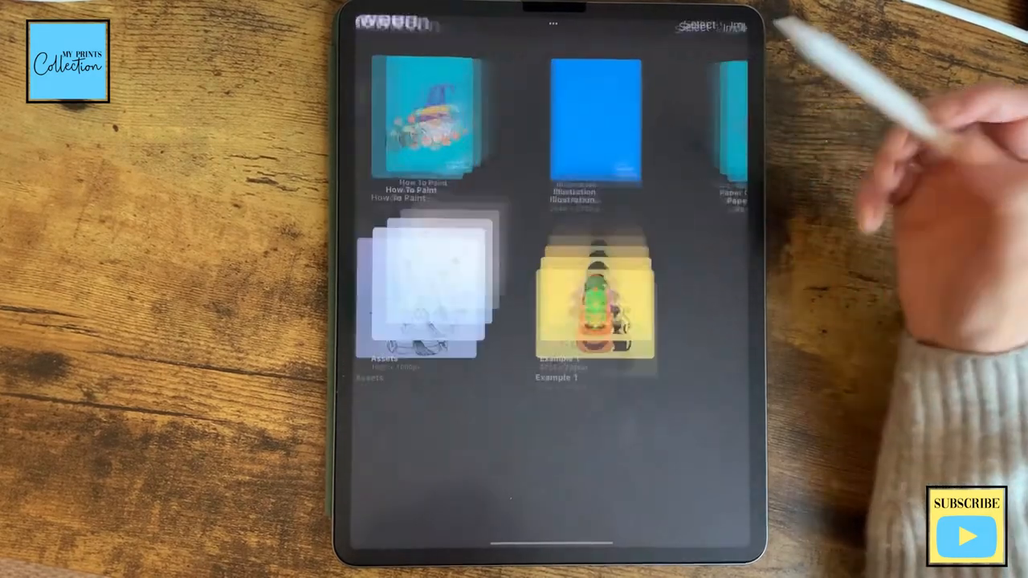
- From the Gallery, draw the first wave outline on the blue canvas and fill it dark green
left_click(597, 125)
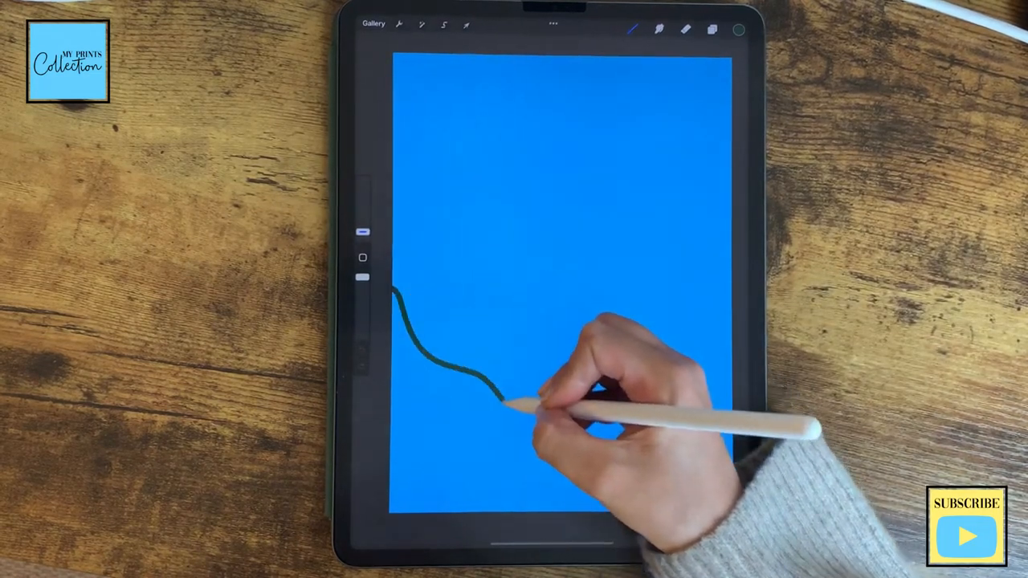
left_click_drag(507, 394, 707, 515)
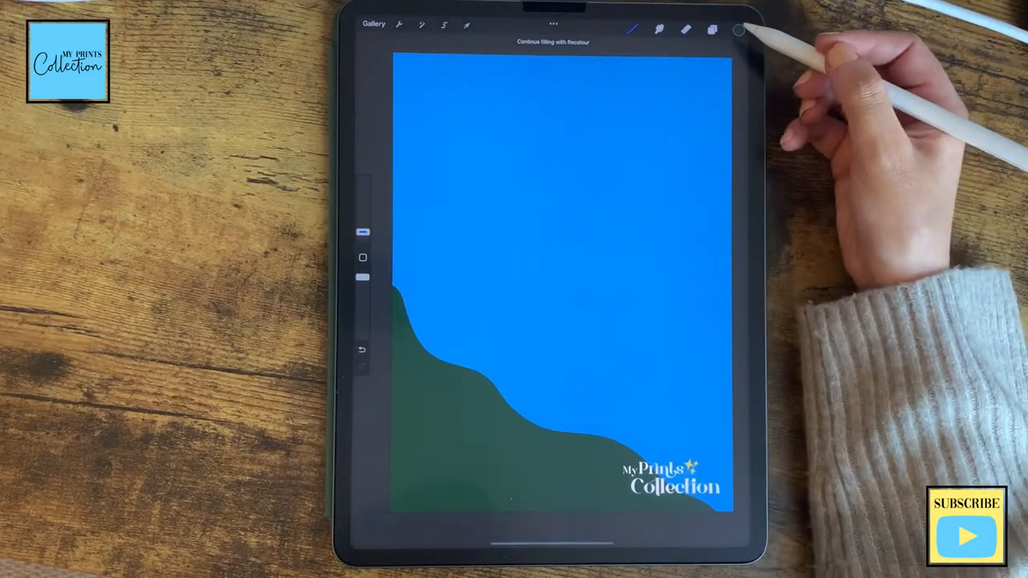
left_click(739, 29)
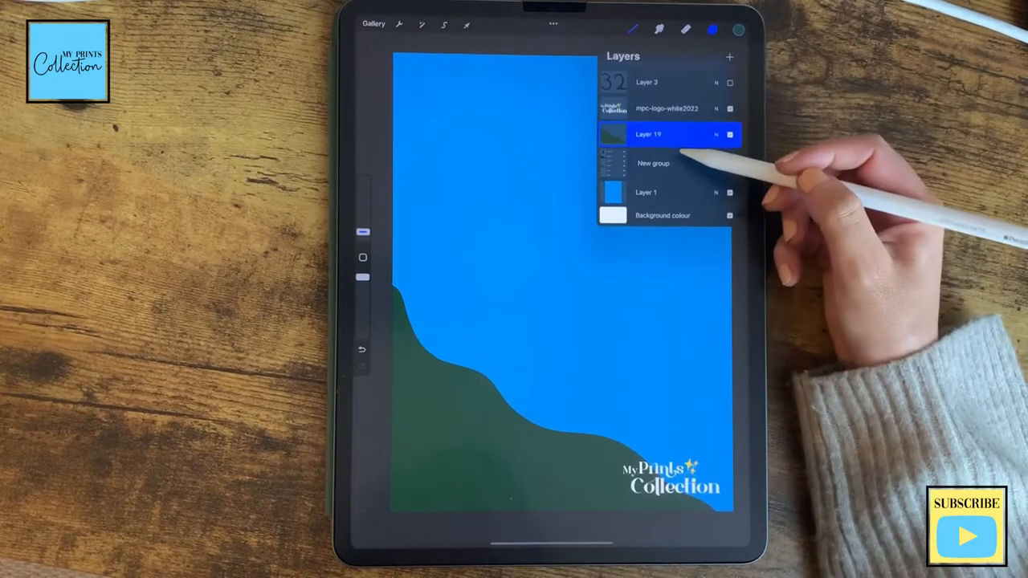
- Add further layers, each with a new wave band filled in lighter teal or blue
left_click(730, 56)
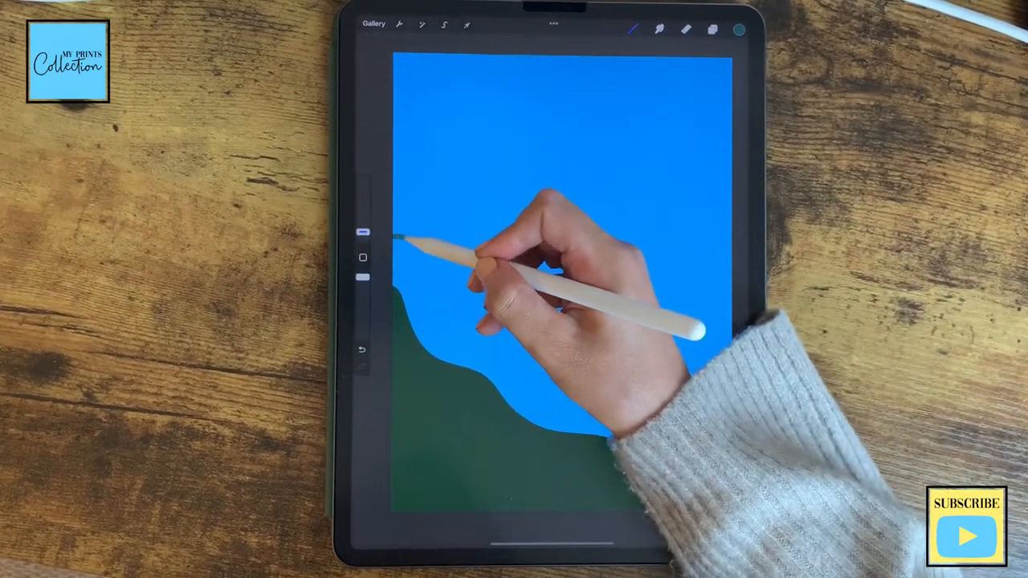
left_click_drag(402, 238, 578, 434)
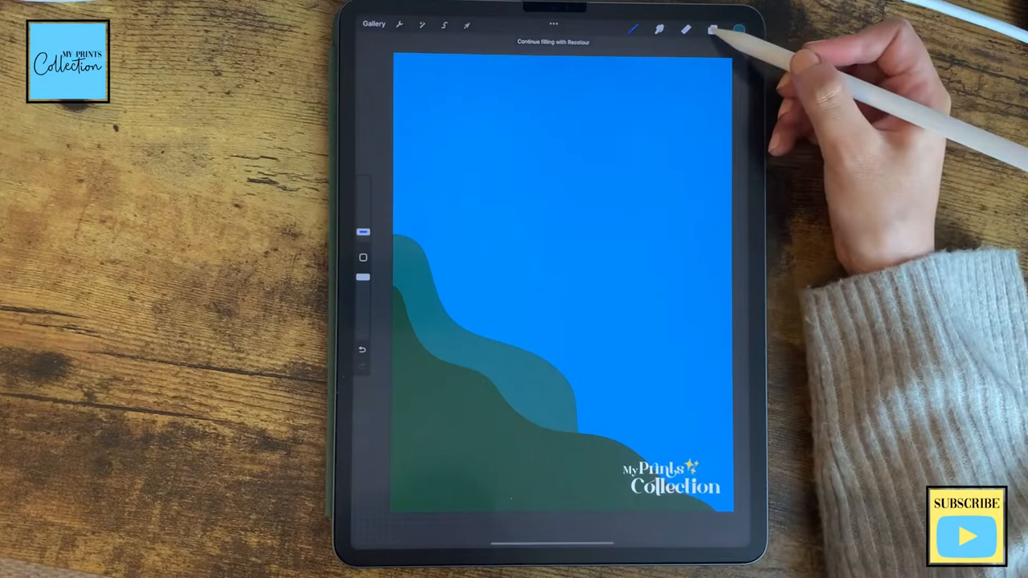
left_click(714, 29)
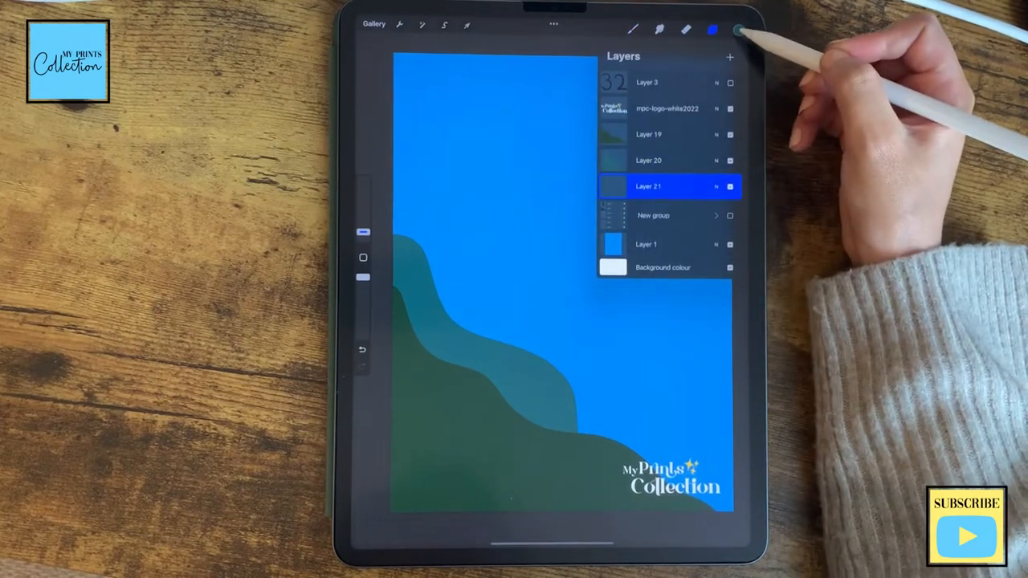
left_click(711, 29)
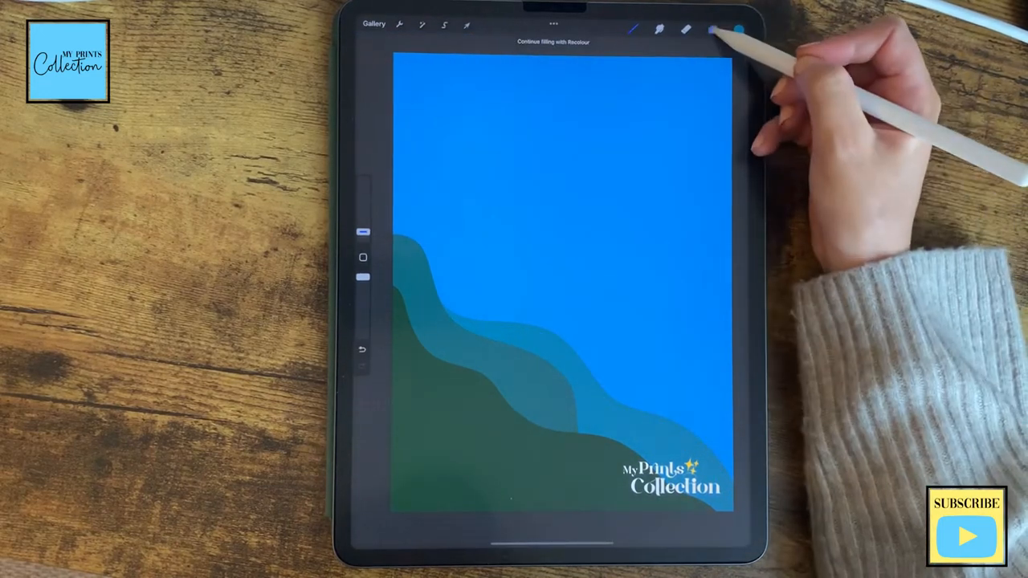
left_click(713, 29)
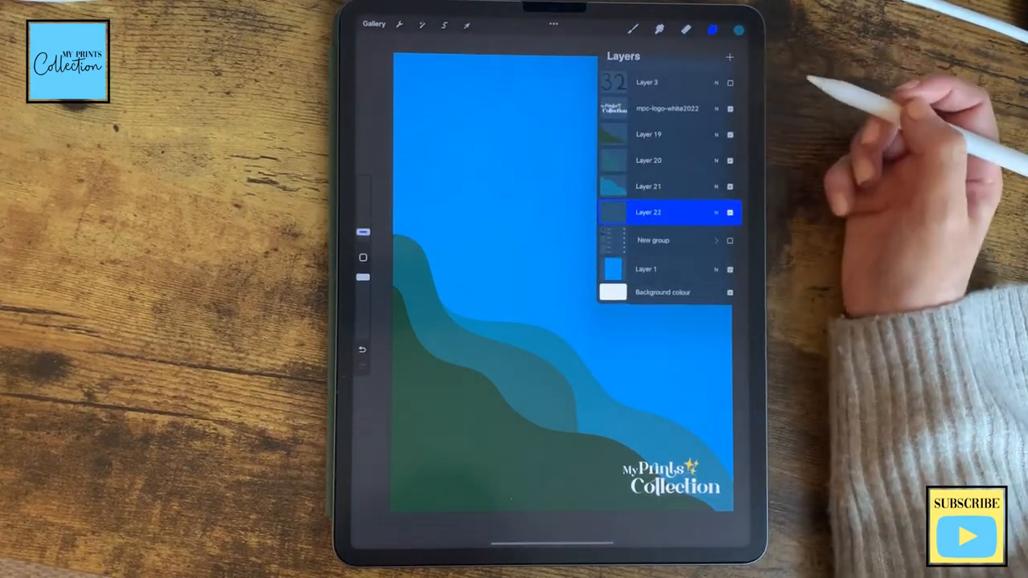
left_click(739, 29)
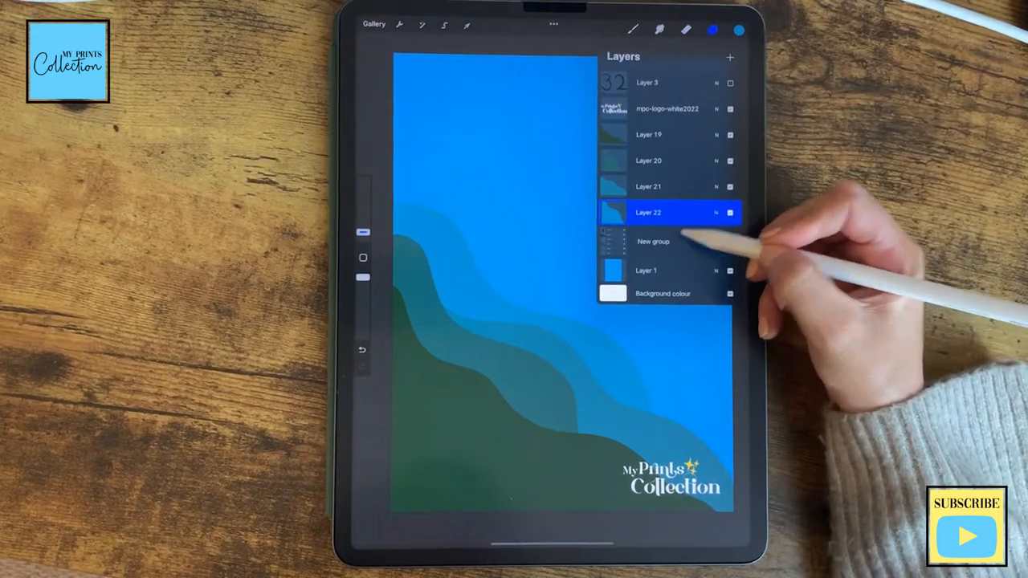
left_click(739, 29)
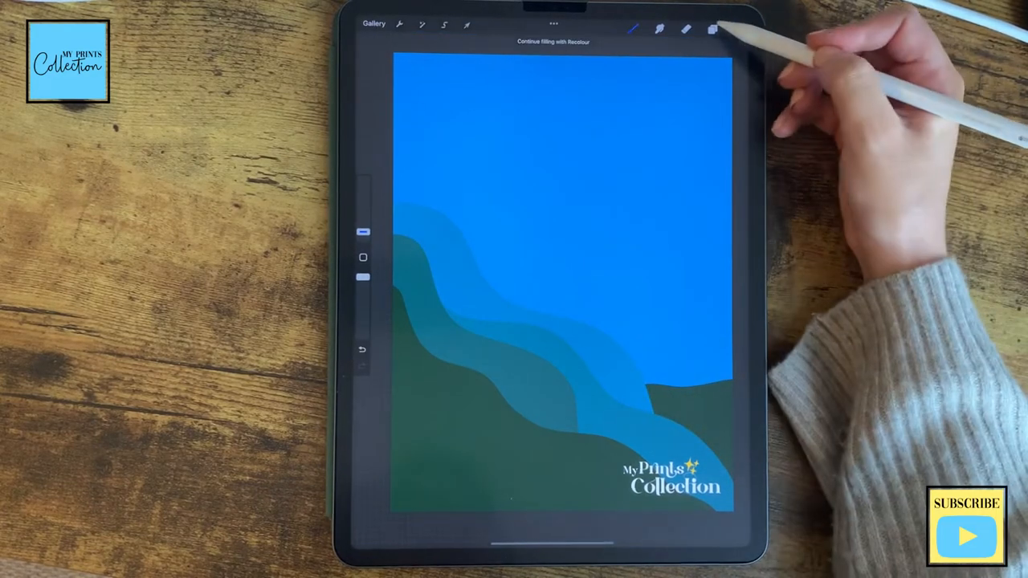
- Add two layers with olive-green hill shapes along the right horizon
left_click(711, 29)
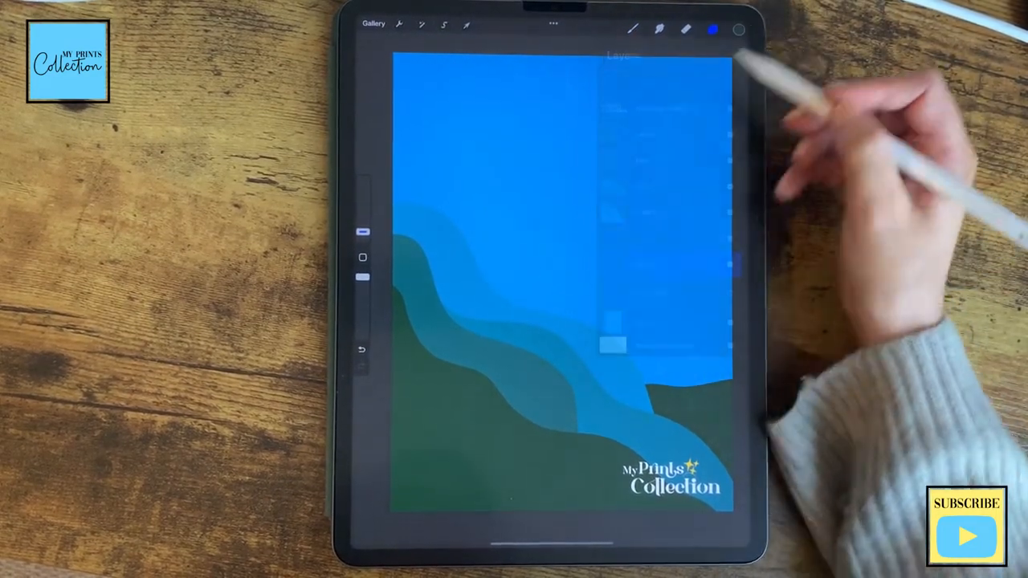
left_click(711, 29)
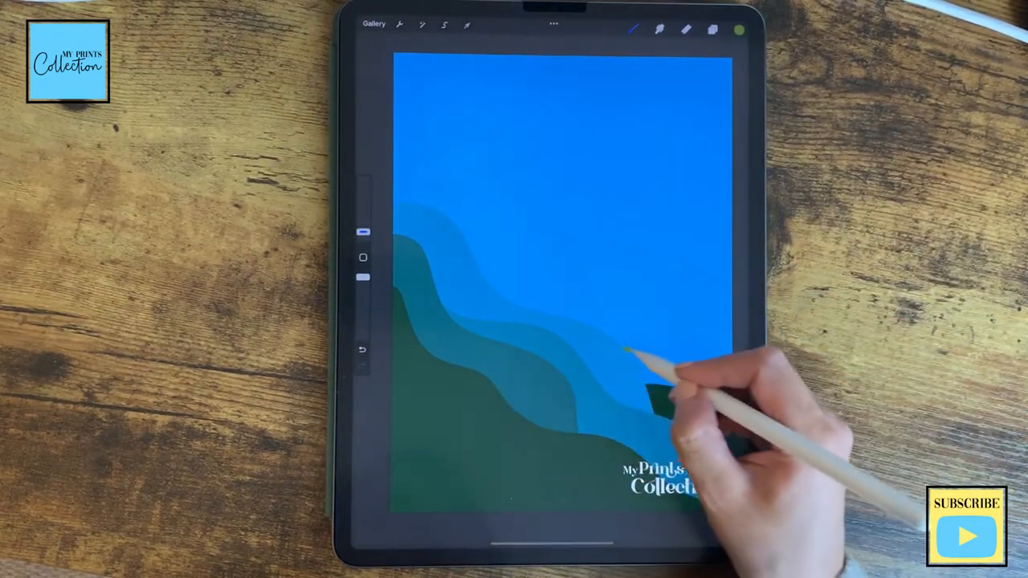
left_click_drag(635, 357, 707, 361)
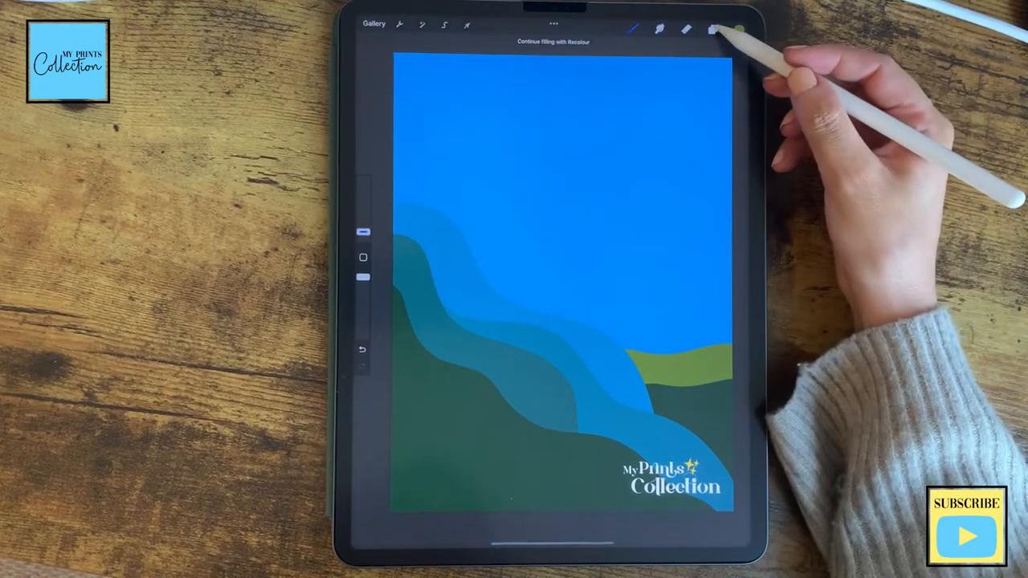
left_click(714, 29)
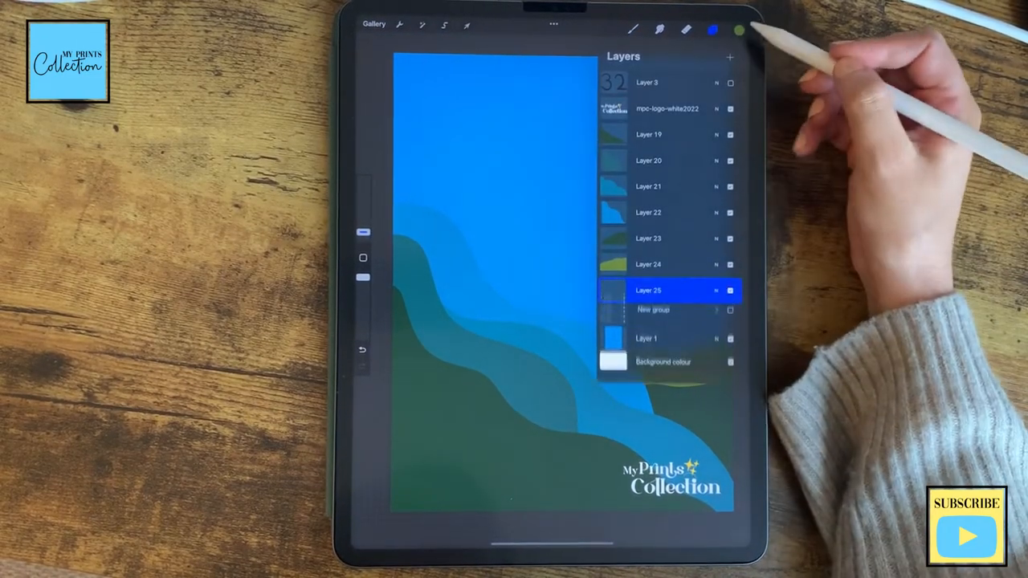
left_click(711, 29)
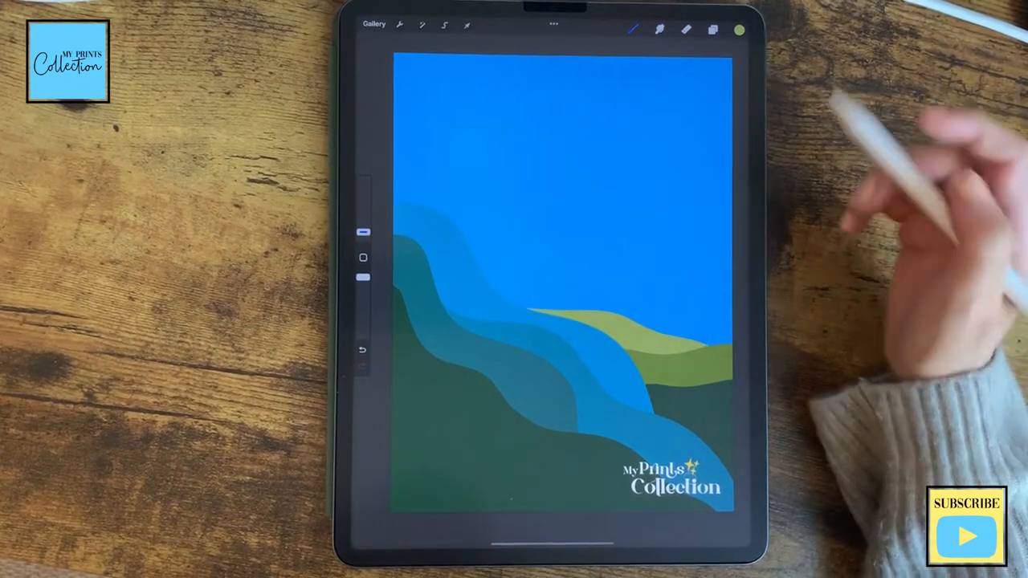
- Select the New group layer and add an empty layer for the sky
left_click(712, 28)
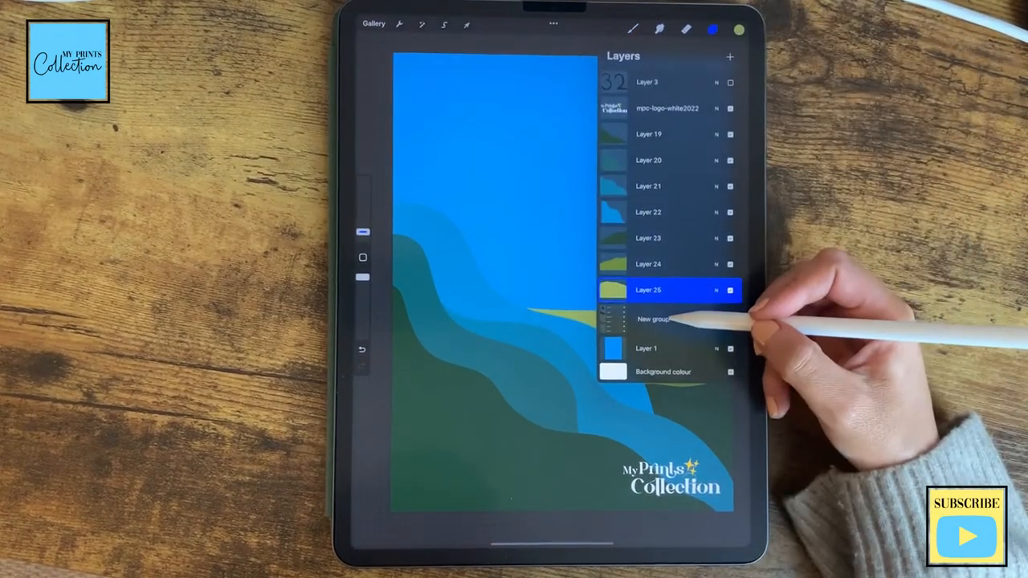
left_click(675, 319)
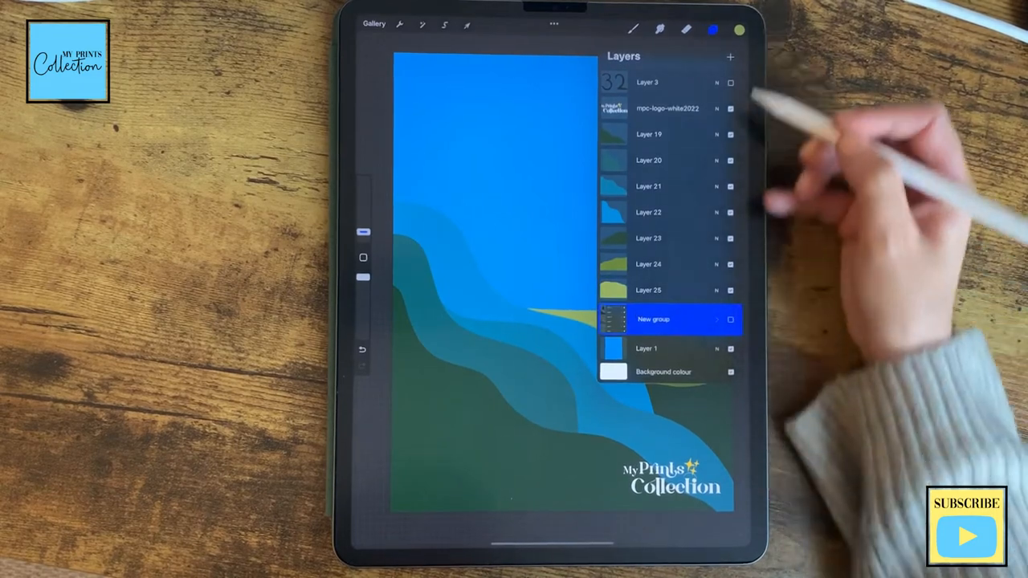
left_click(730, 58)
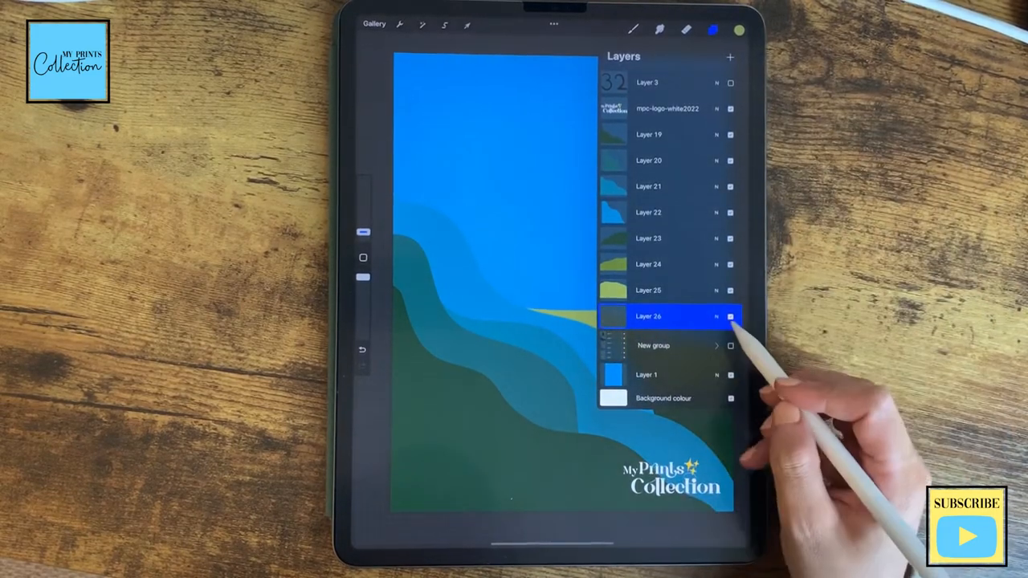
- Hide the landscape layers and paint sky bands from dark green through teal to light blue
left_click(729, 315)
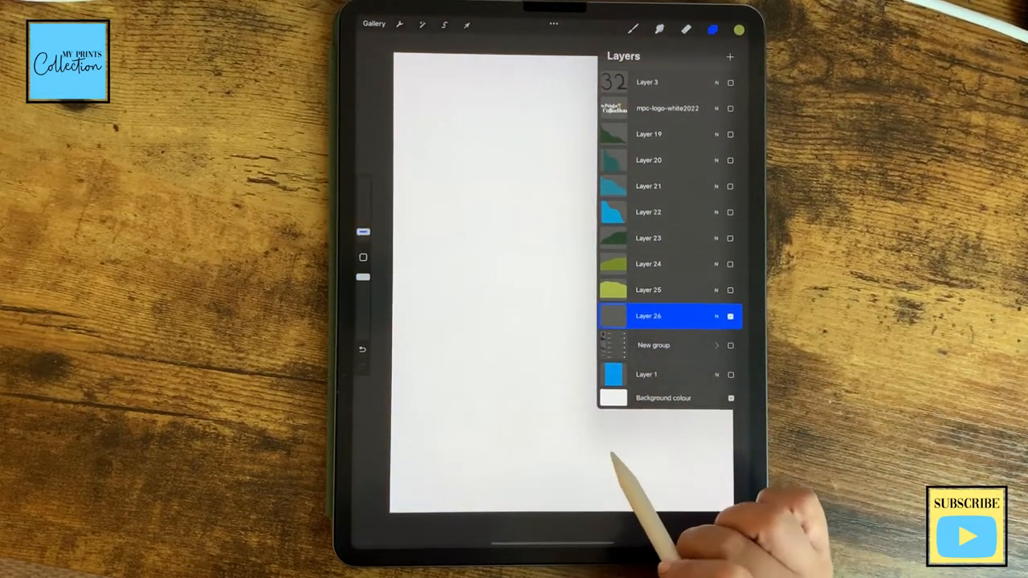
left_click(633, 29)
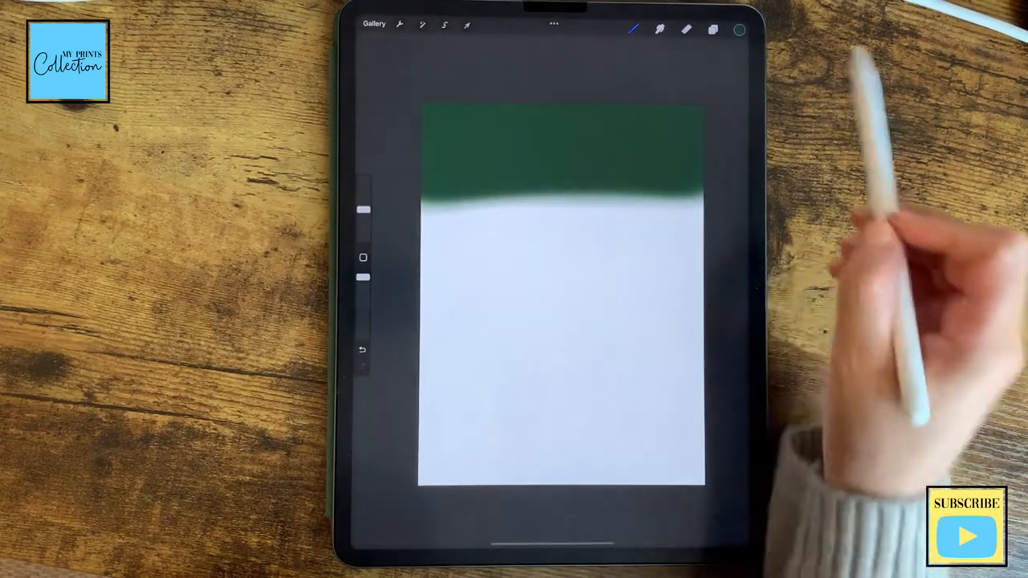
left_click(739, 29)
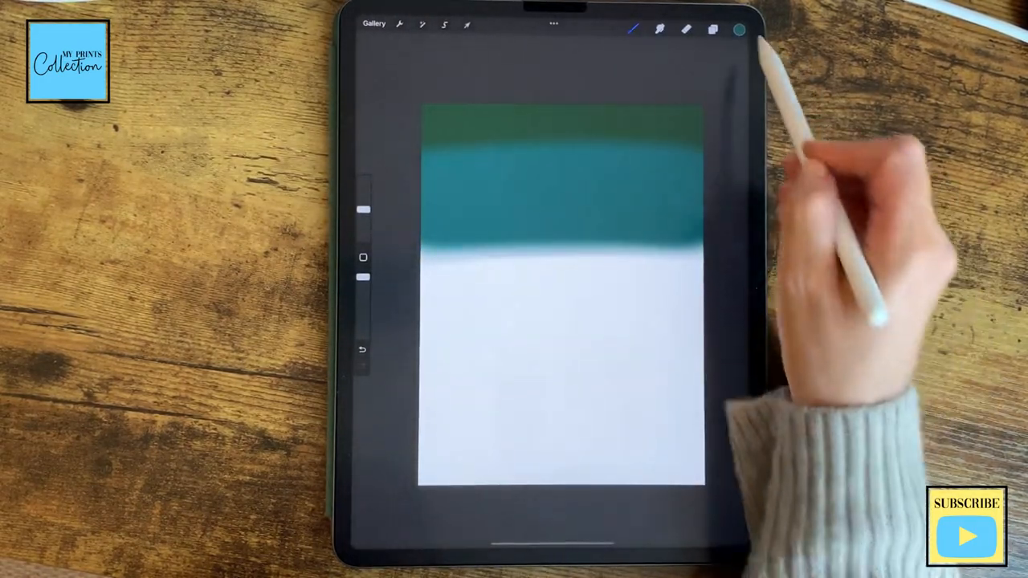
left_click(740, 29)
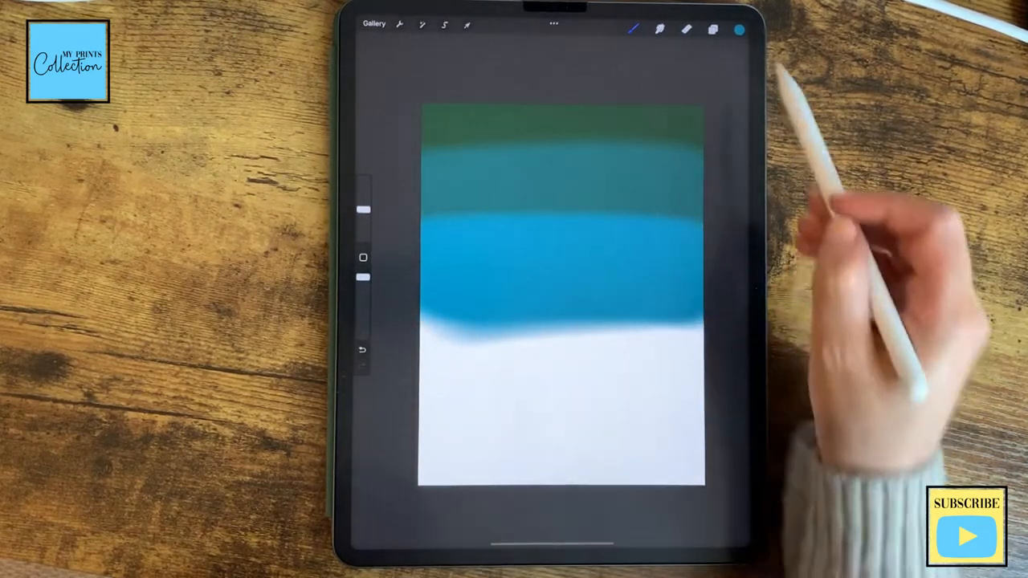
left_click(739, 29)
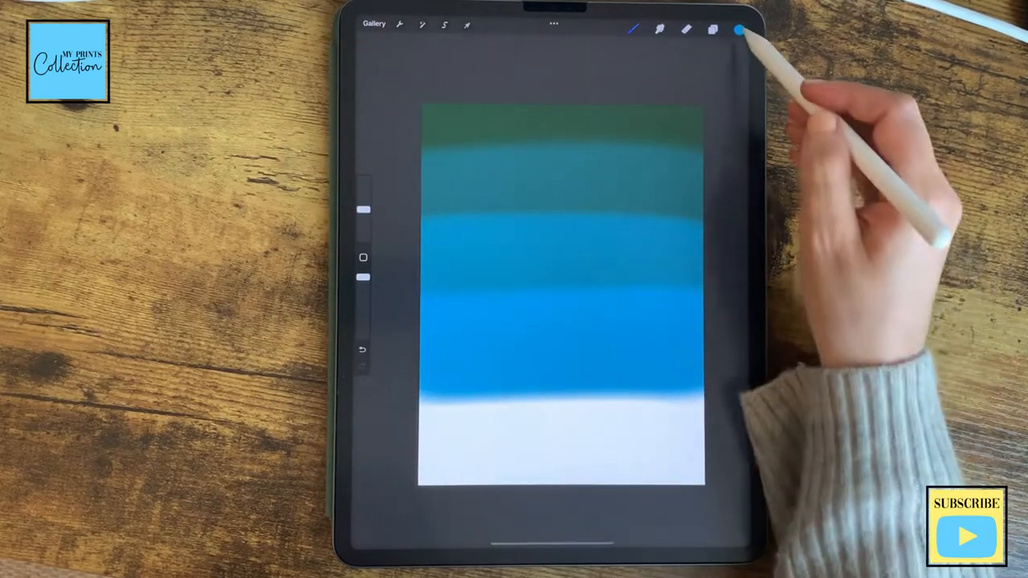
left_click(739, 29)
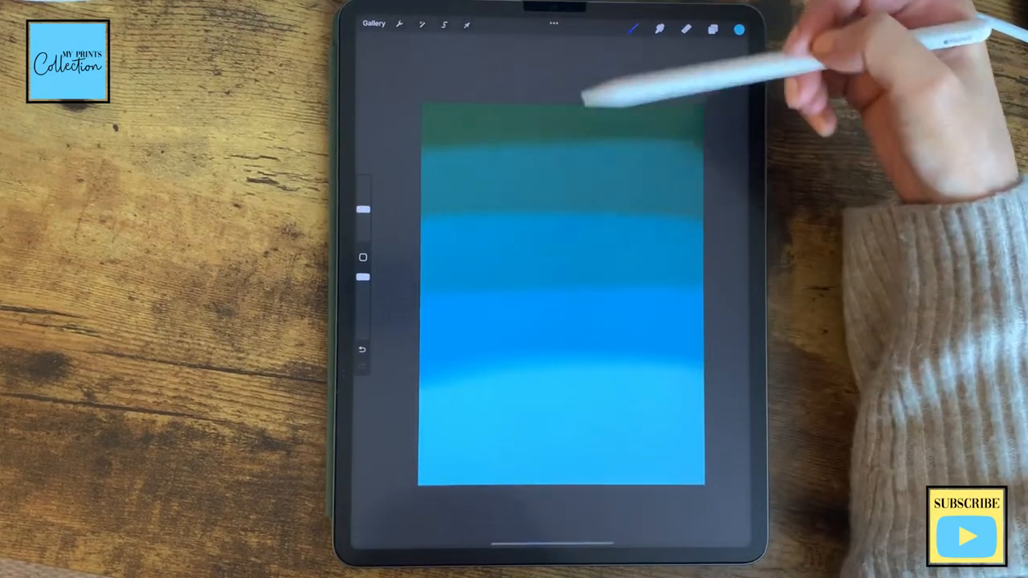
left_click(421, 24)
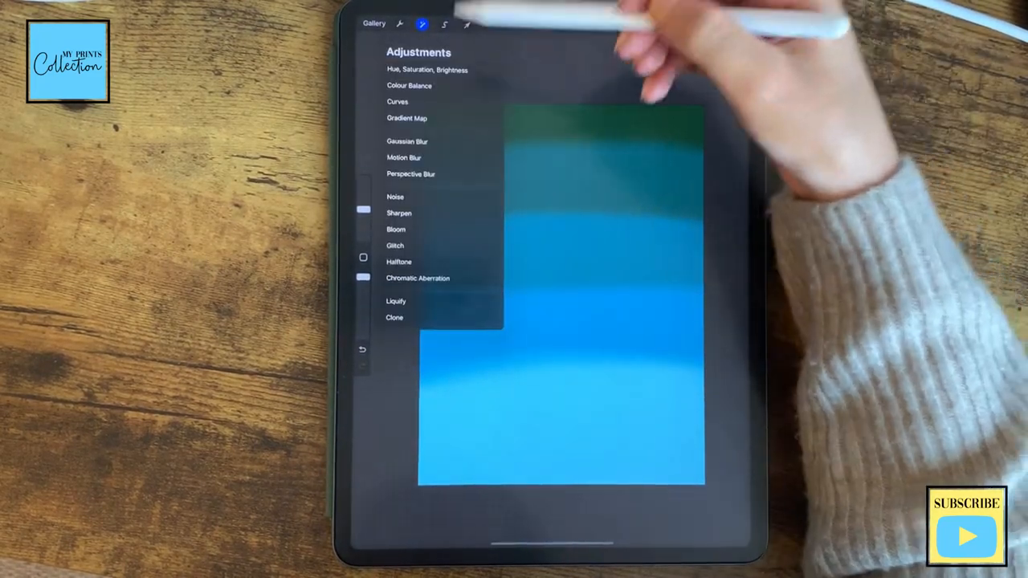
- Blur the banded sky with Gaussian Blur at about 35% into a smooth ombre
left_click(408, 142)
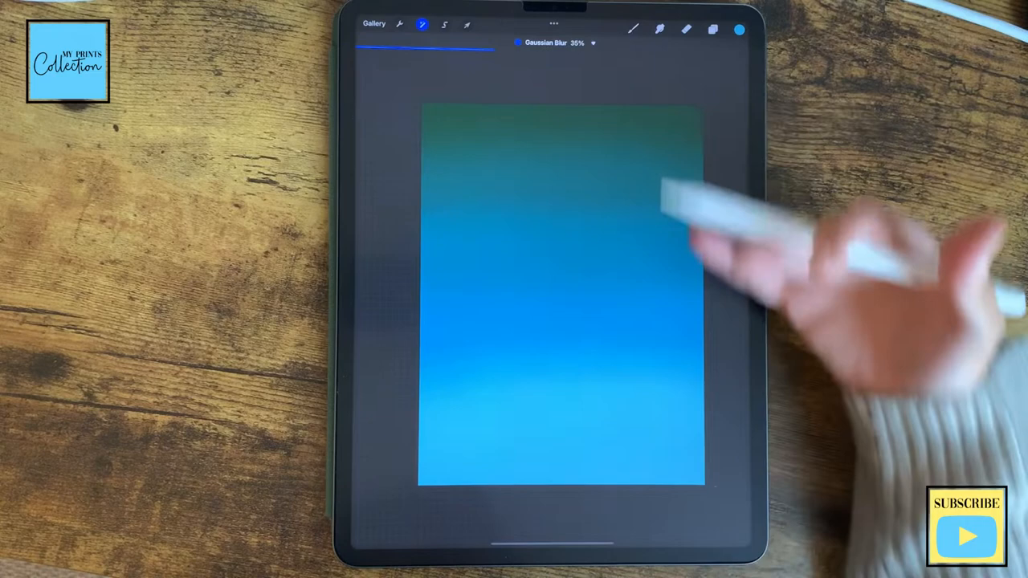
left_click(713, 29)
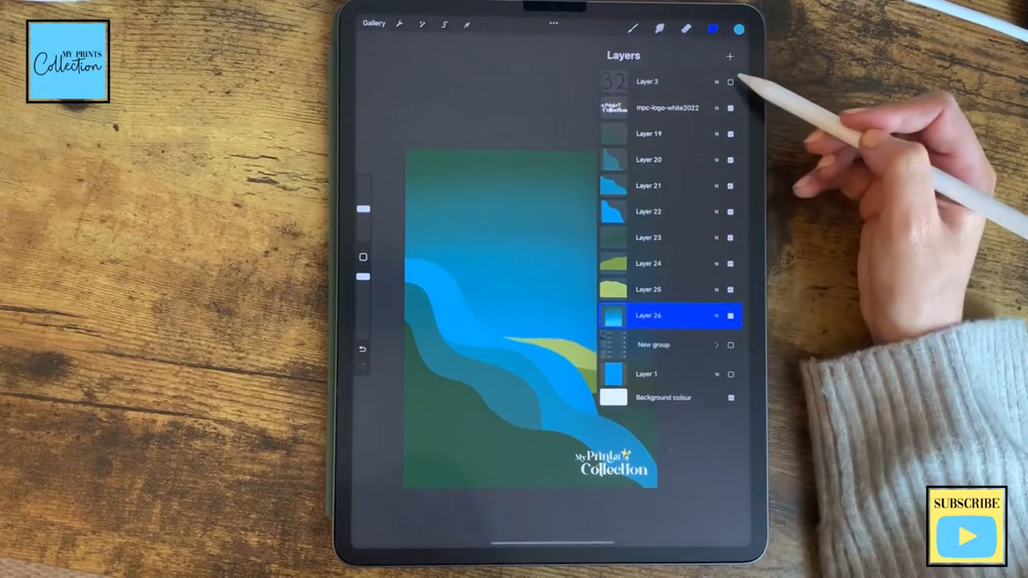
- Draw a warm yellow sun circle on a new layer, resize and fill it, then duplicate the layer
left_click(729, 56)
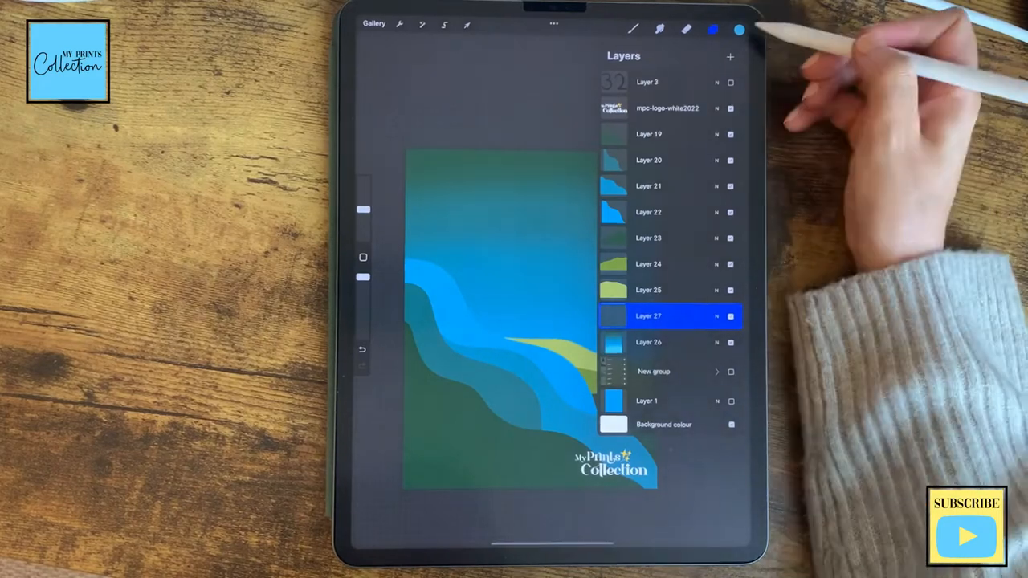
left_click(739, 29)
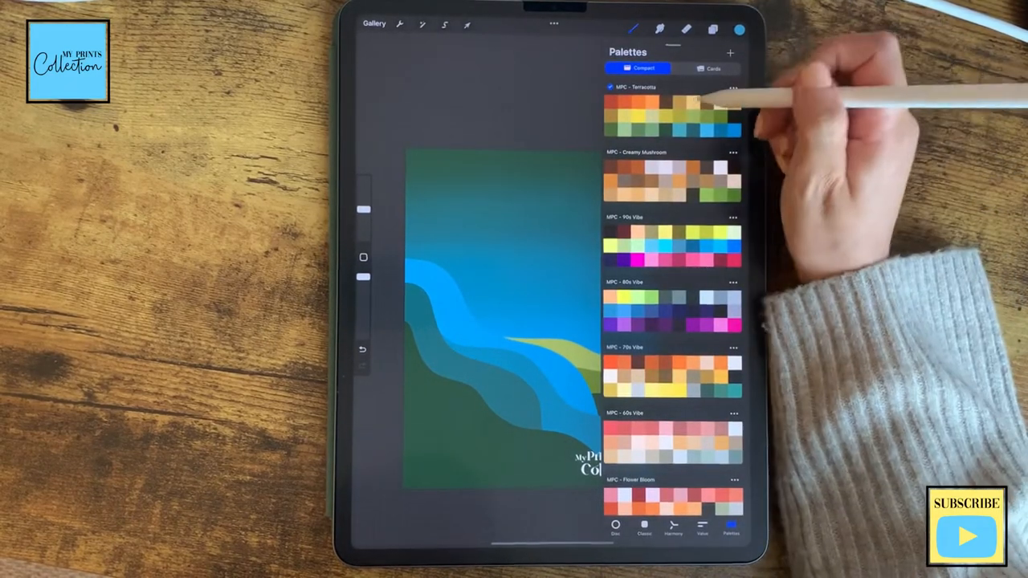
left_click(659, 29)
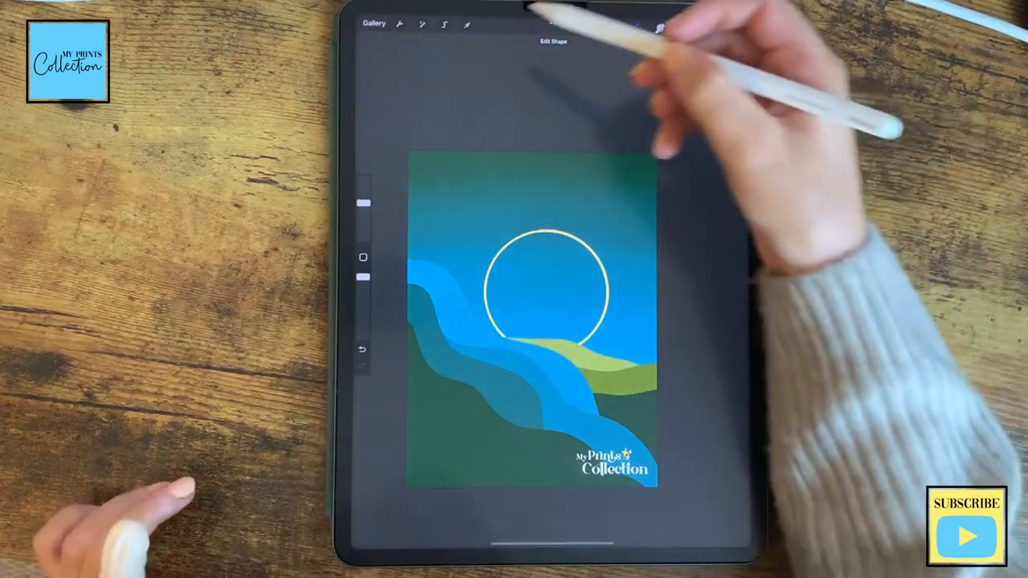
left_click(466, 25)
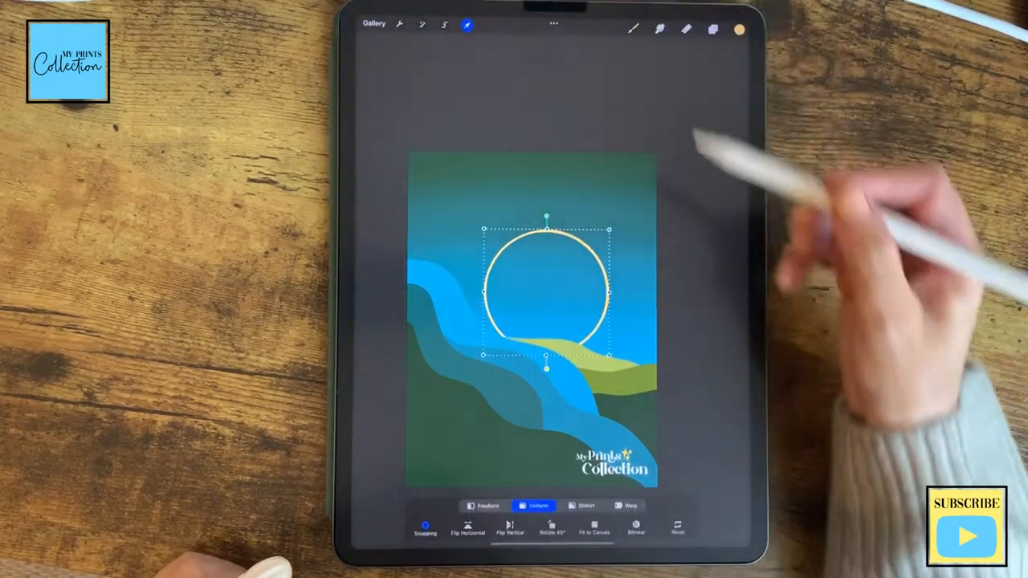
left_click_drag(546, 293, 501, 313)
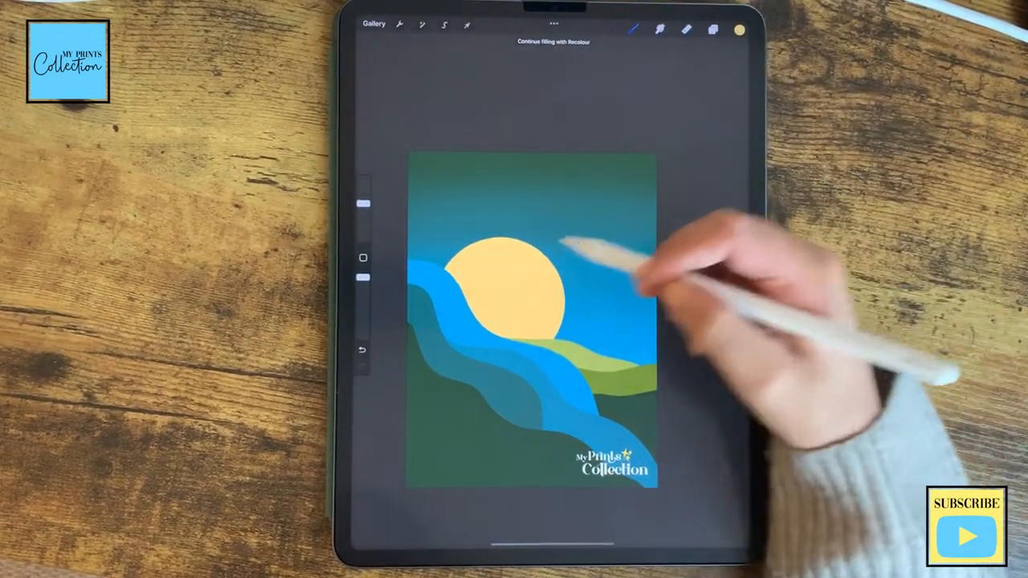
left_click(466, 24)
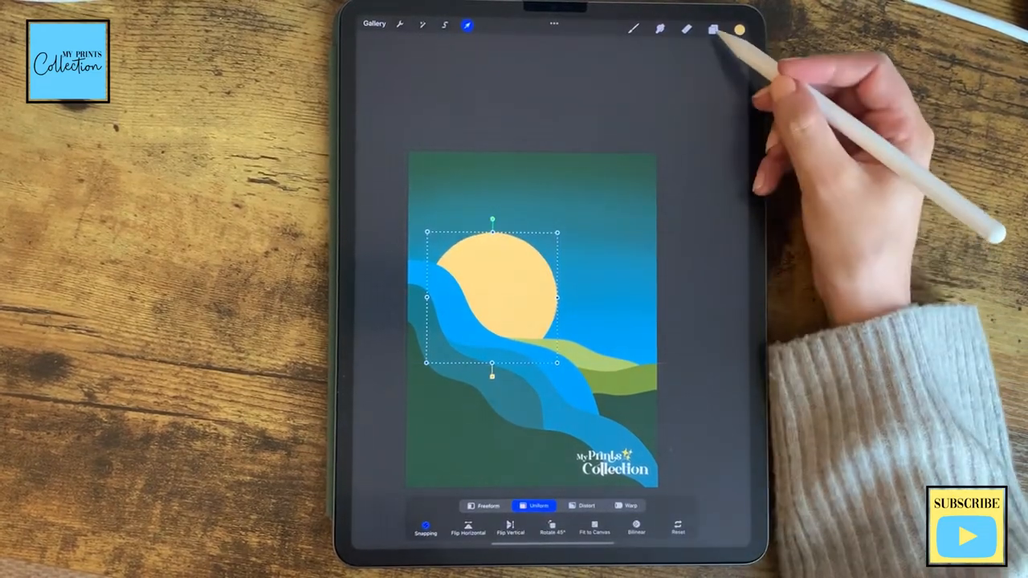
left_click(714, 29)
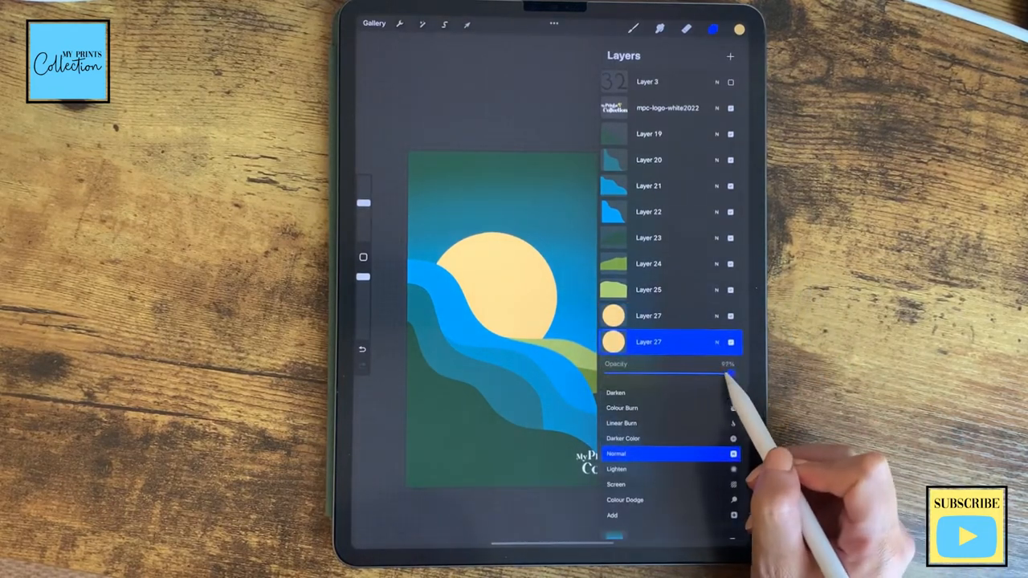
- Fade and enlarge sun copies into the first two translucent halo rings
left_click_drag(730, 375, 707, 374)
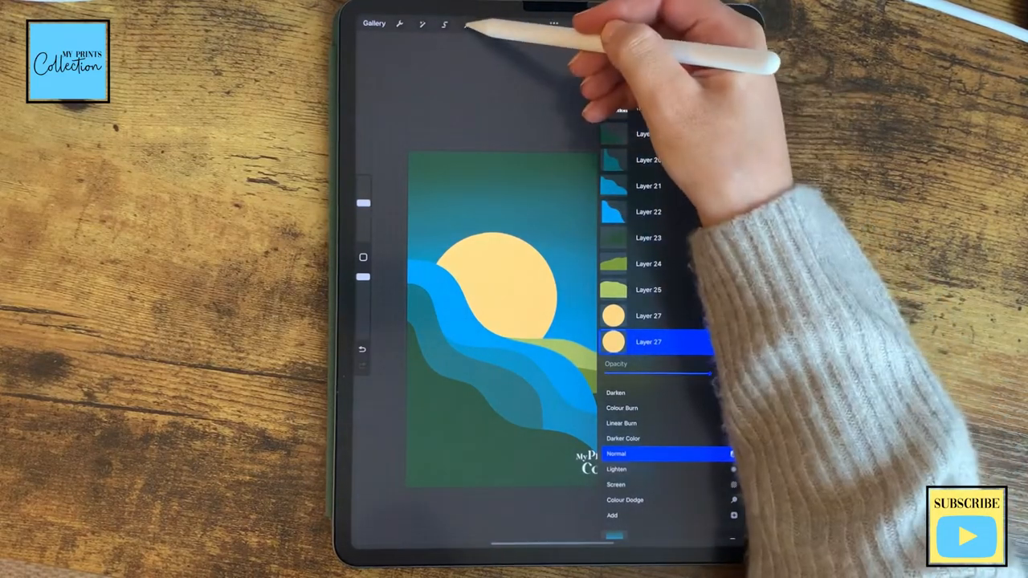
left_click(466, 24)
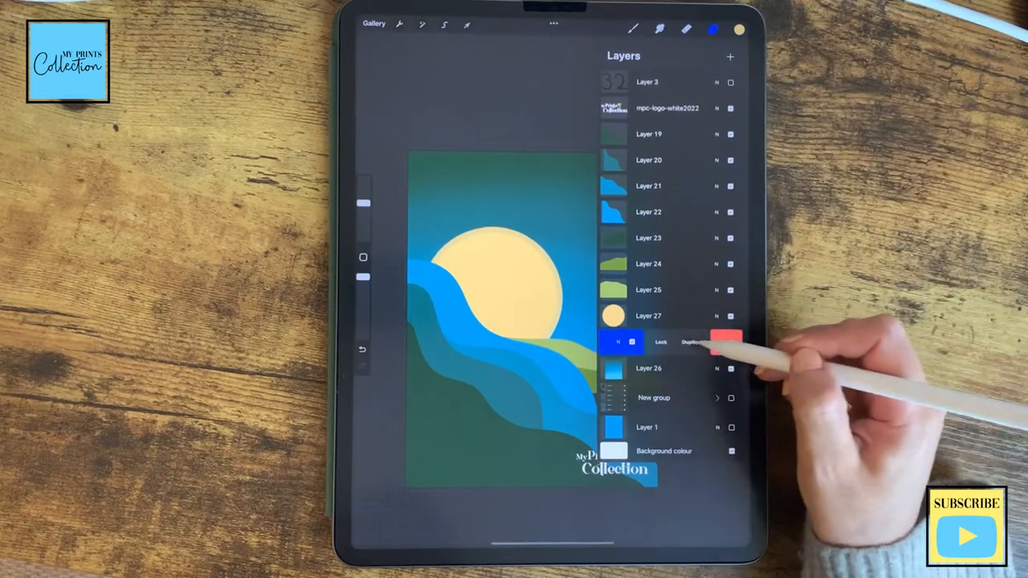
left_click(692, 342)
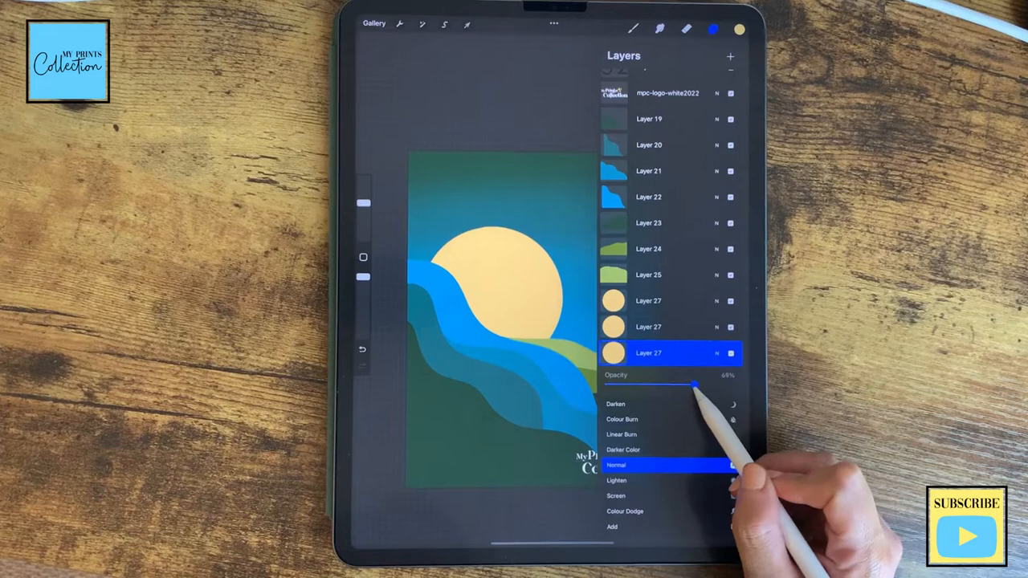
left_click_drag(691, 384, 651, 384)
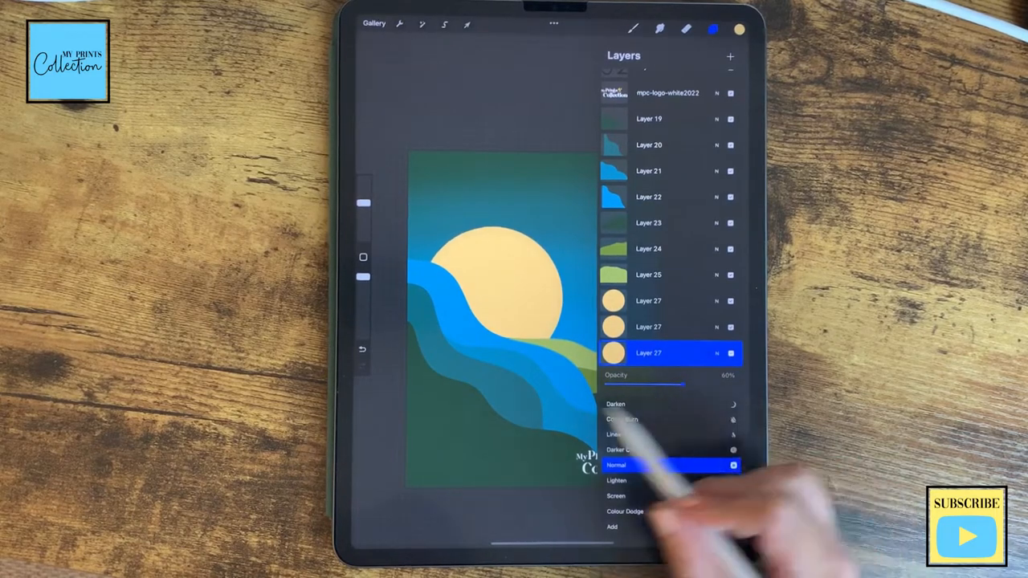
left_click(466, 26)
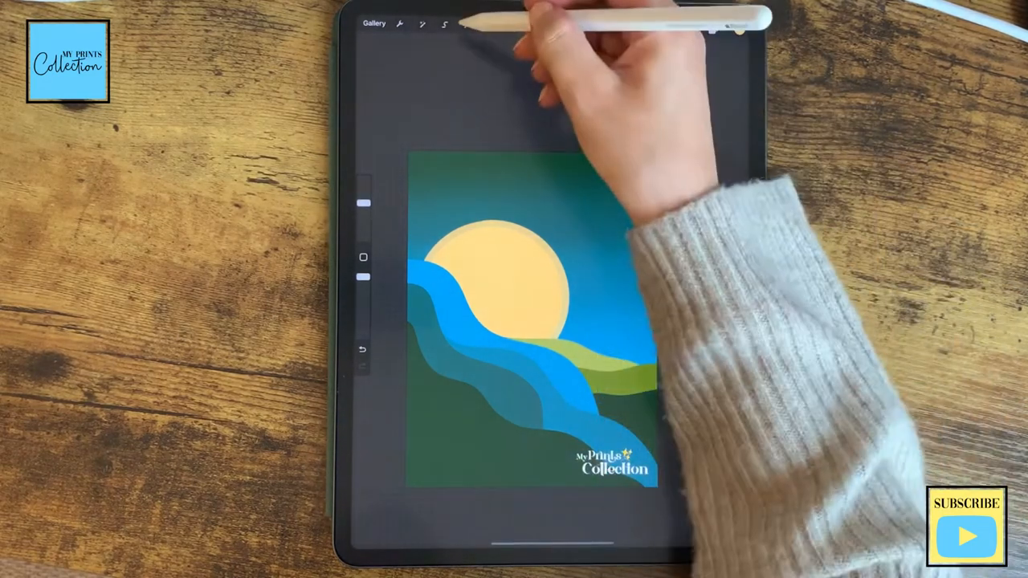
- Duplicate and enlarge another copy into a larger, fainter outer halo
left_click(467, 24)
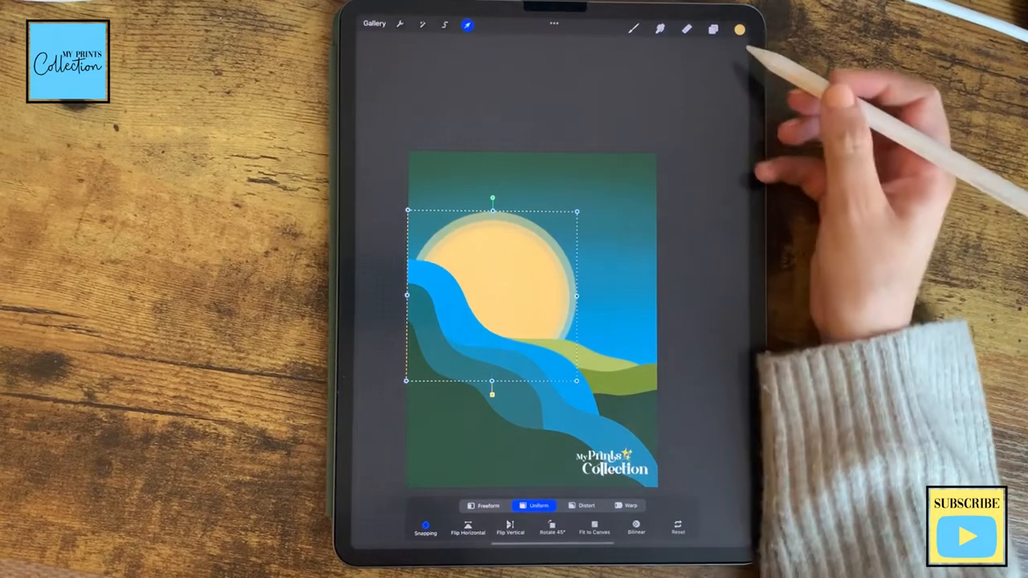
left_click(713, 29)
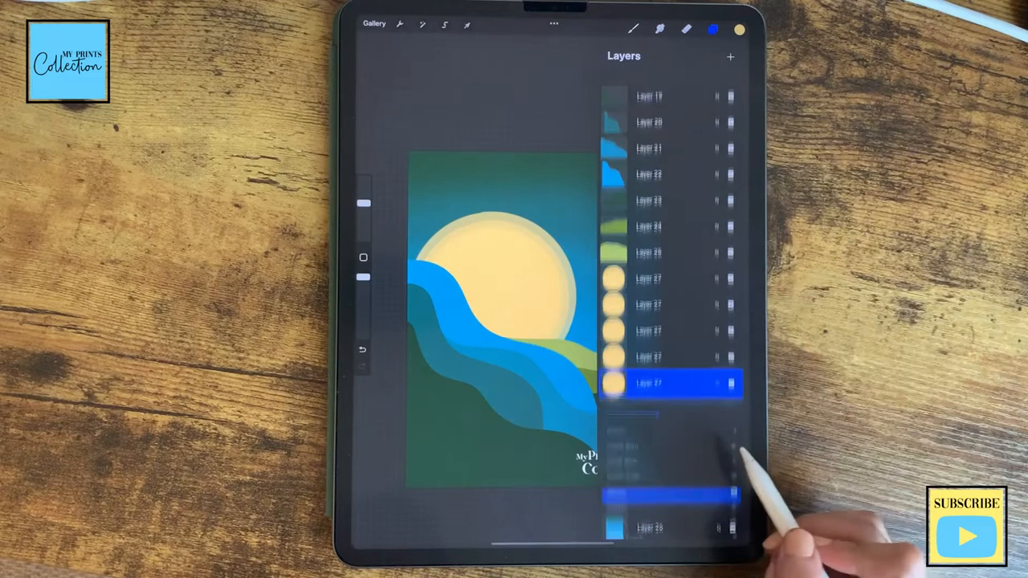
scroll("down", 3)
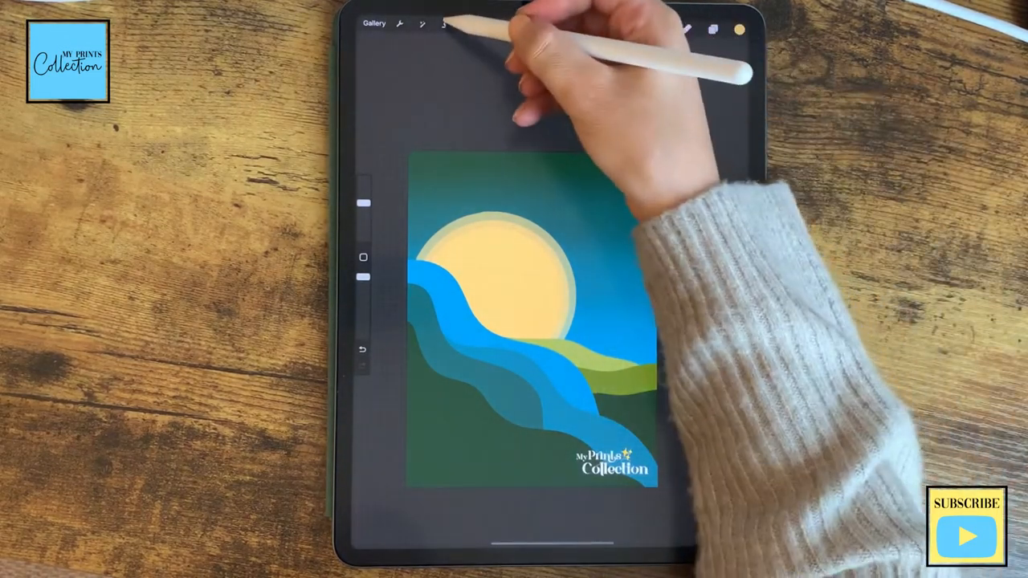
left_click(466, 24)
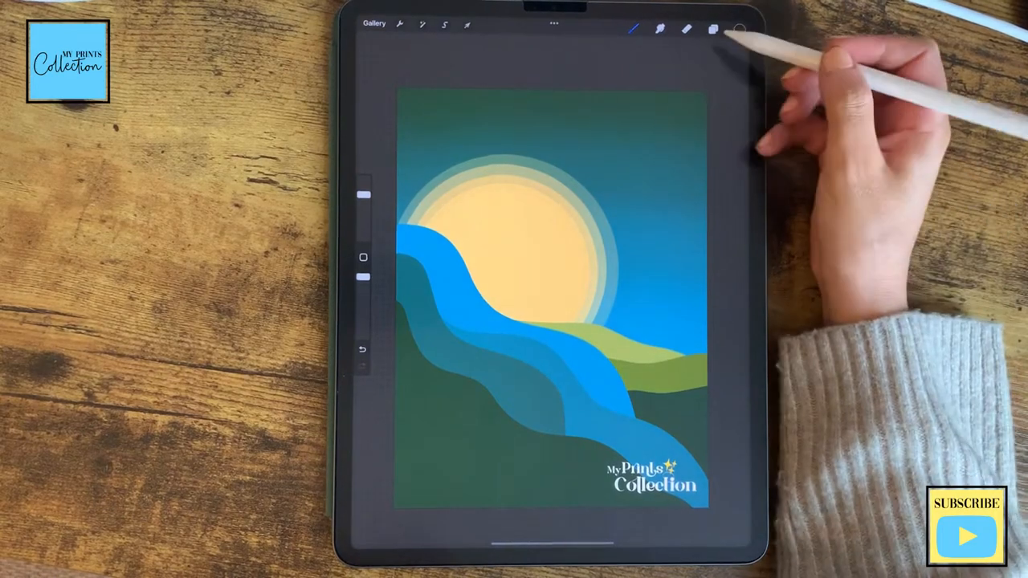
- Stamp the witch-on-broomstick figure over the sun on a new top layer and select it
left_click(713, 29)
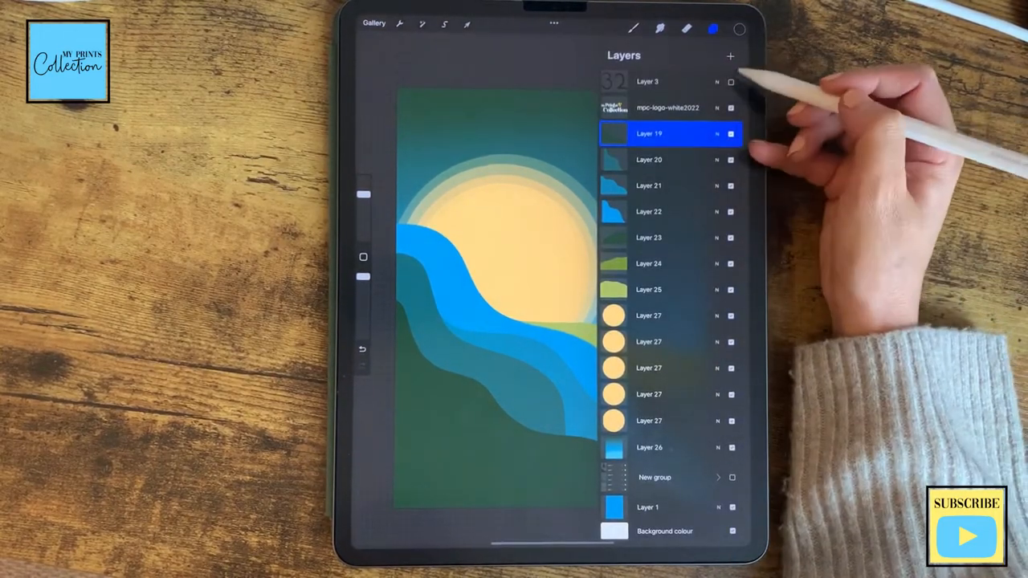
left_click(730, 55)
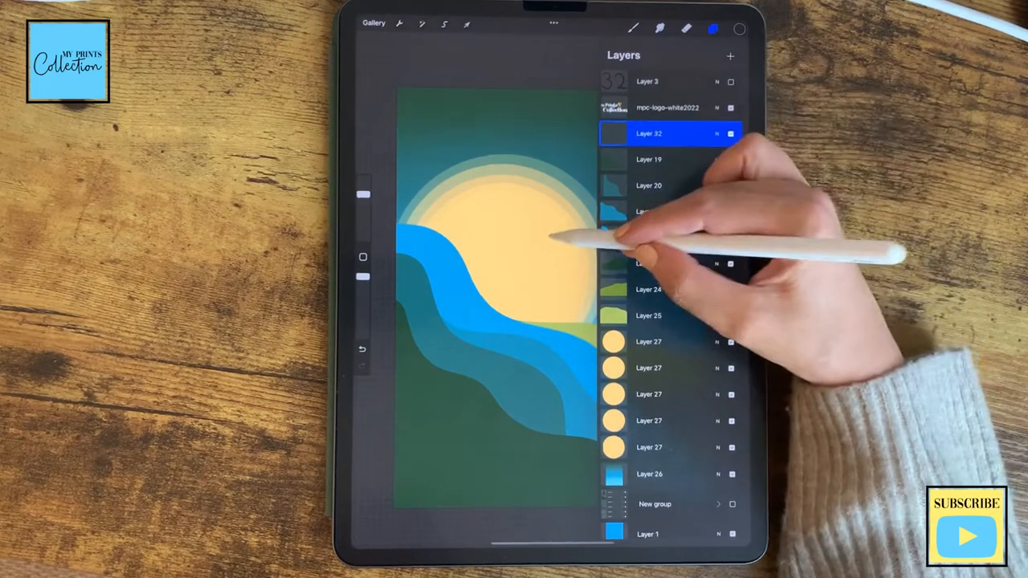
left_click(659, 29)
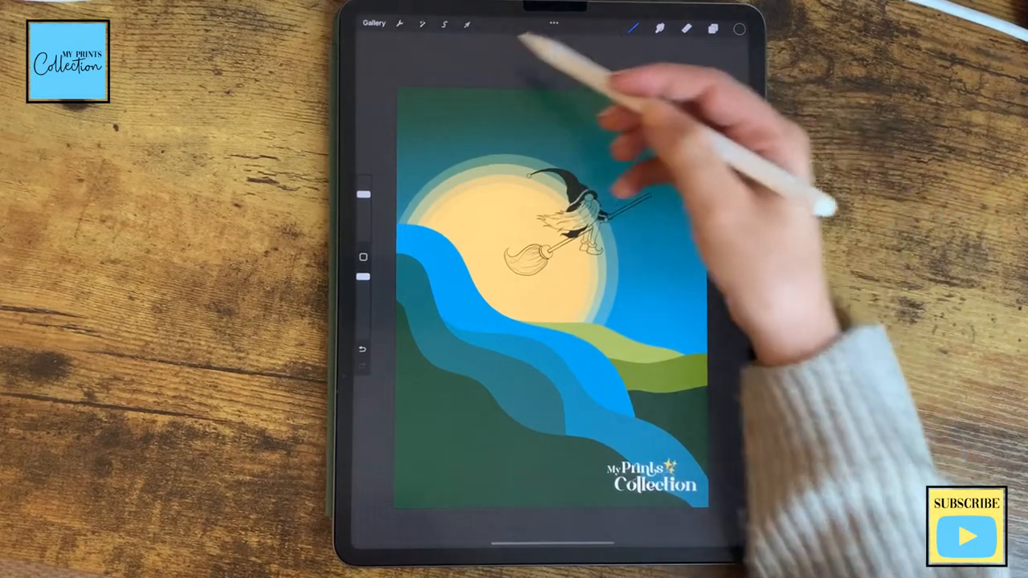
left_click(466, 24)
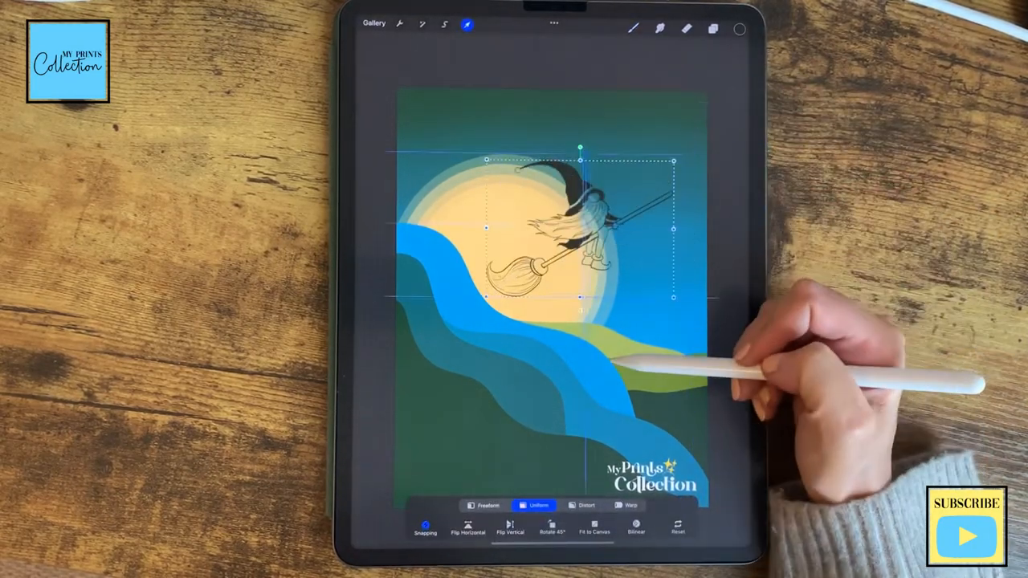